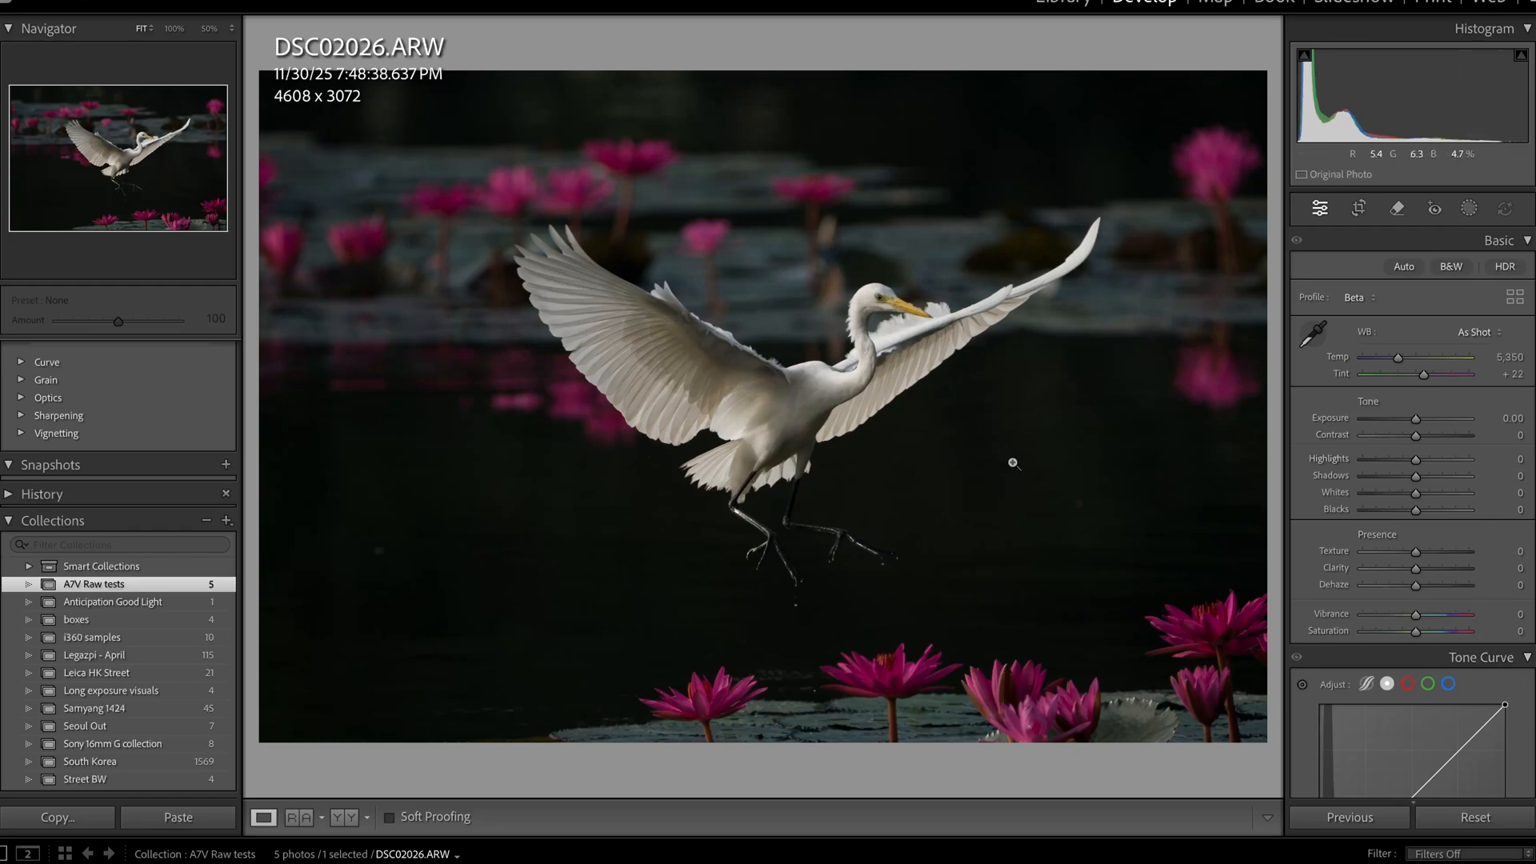
mouse_move(886, 296)
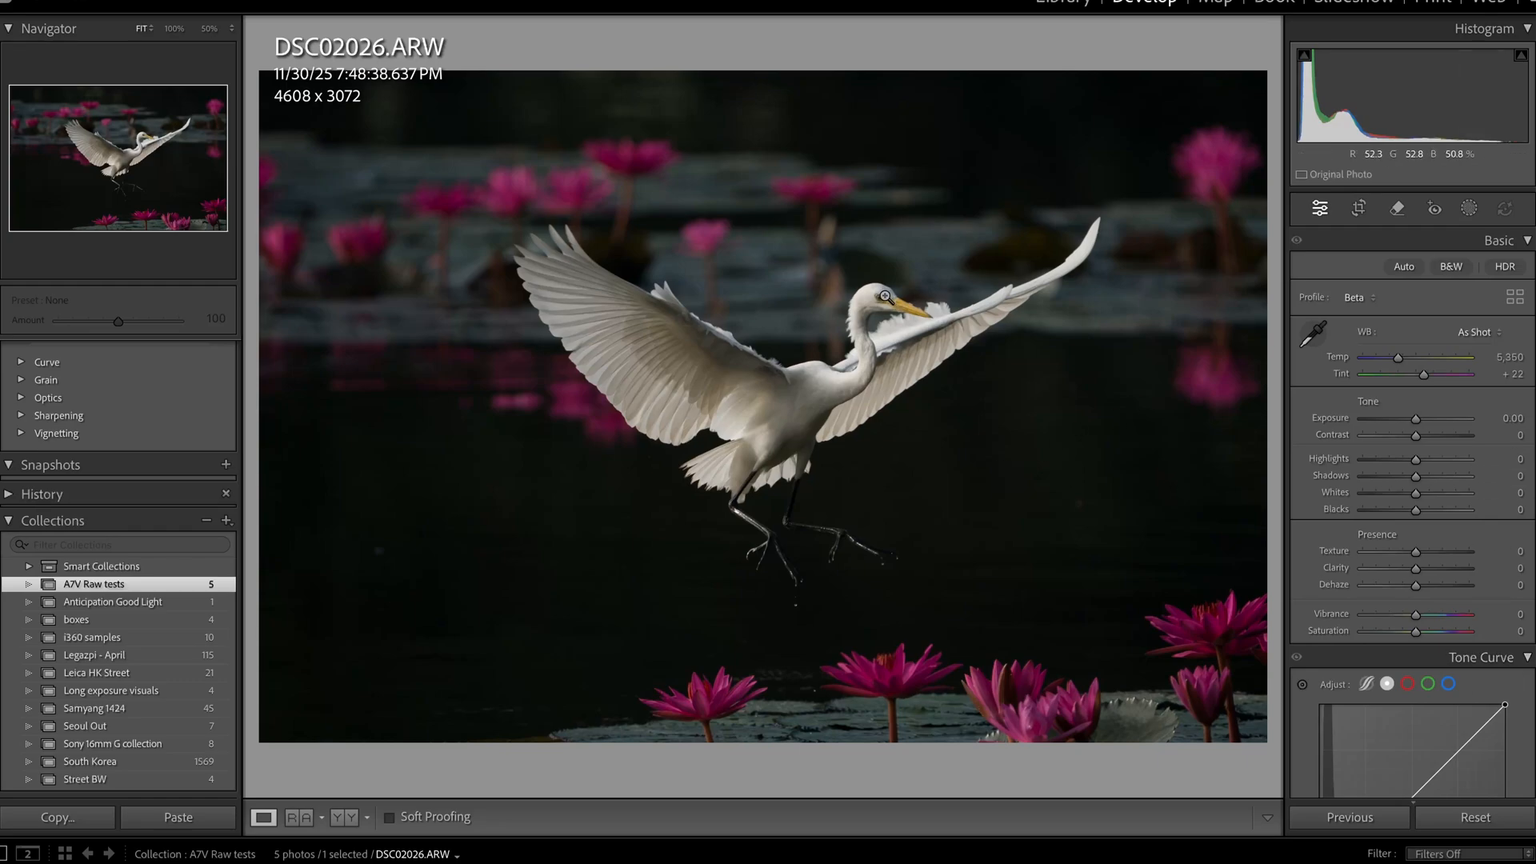